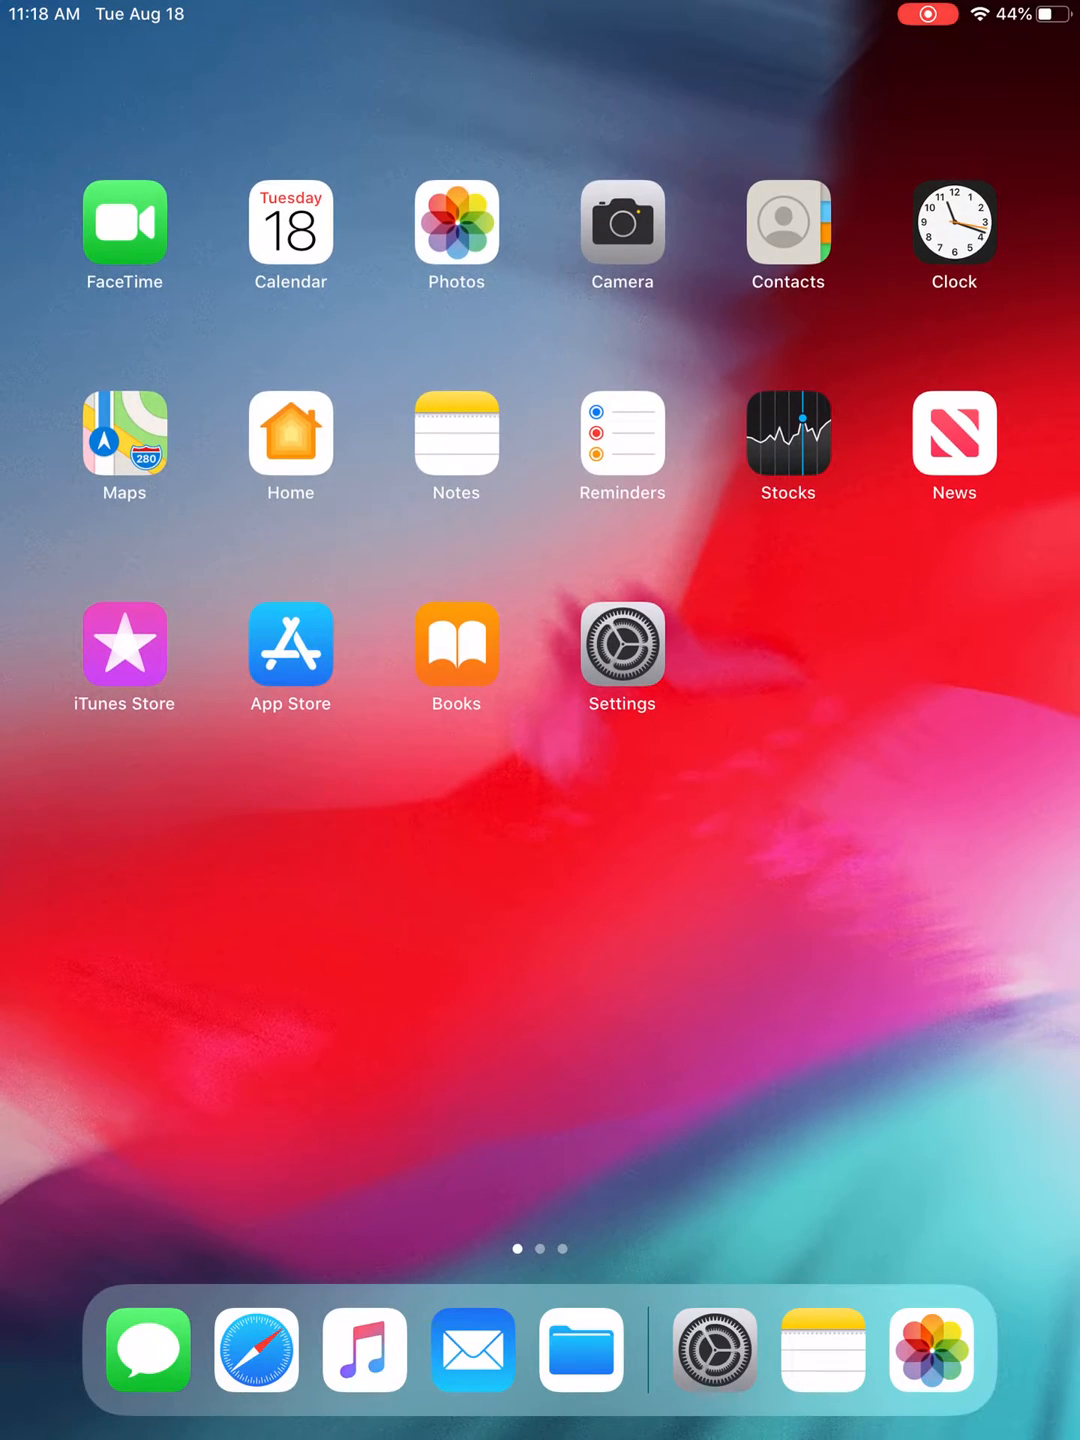
Launch the Settings app from the Home Screen, landing on the General pane
click(620, 644)
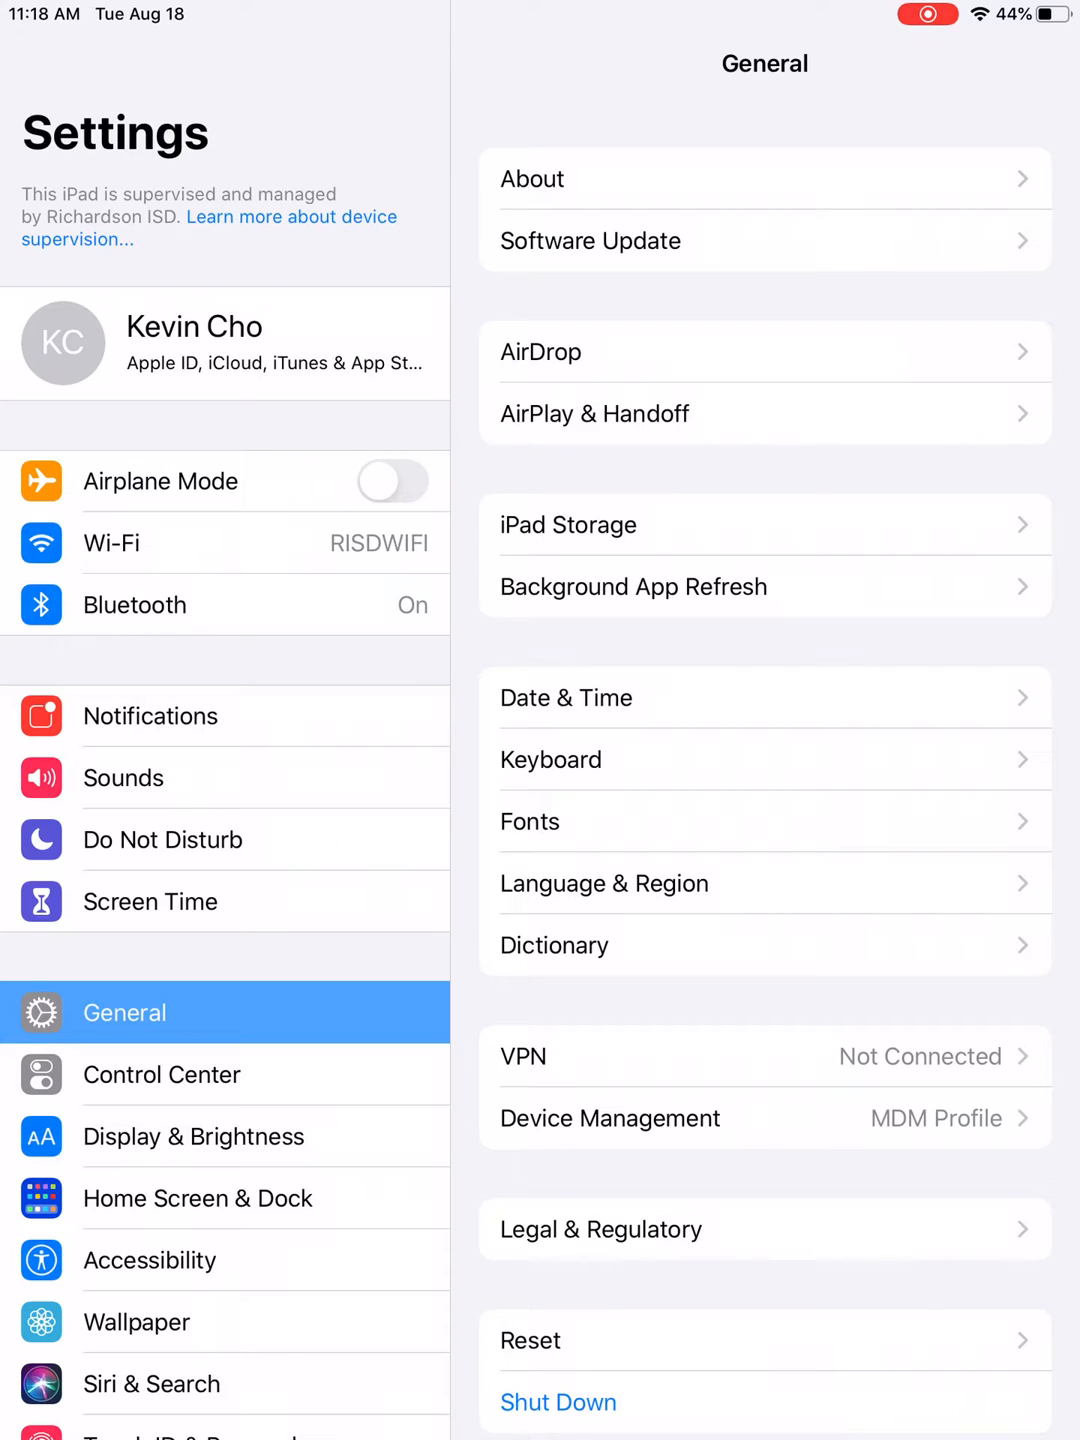
Navigate within General down to the Reset page listing its erase options
click(224, 344)
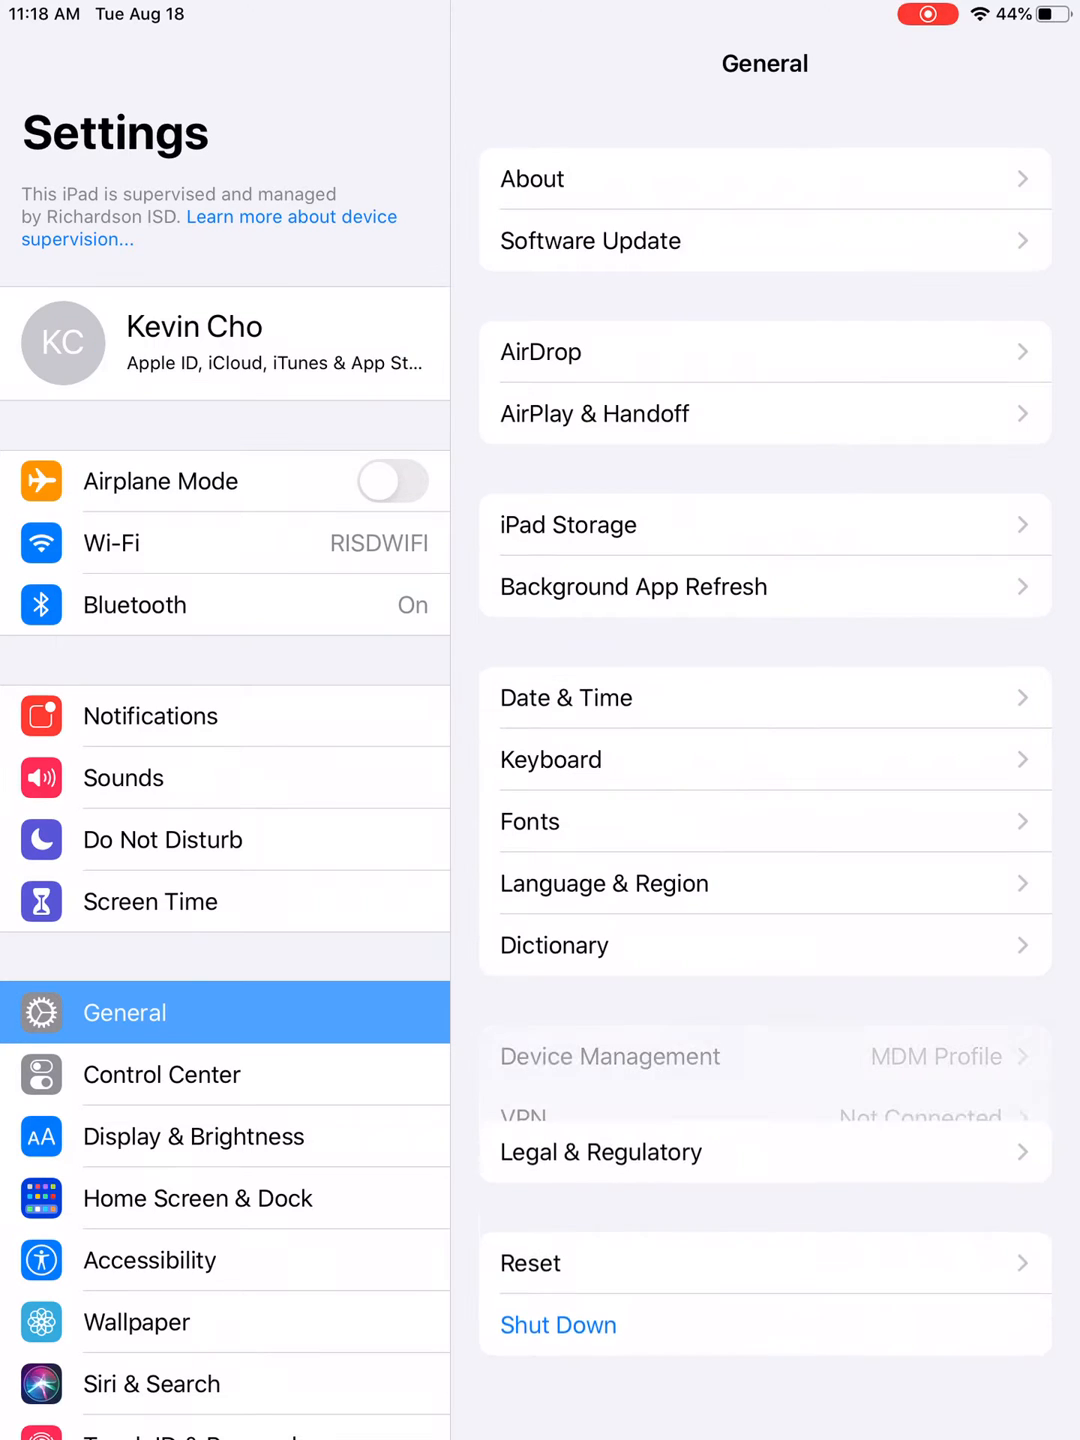
scroll(up, 3)
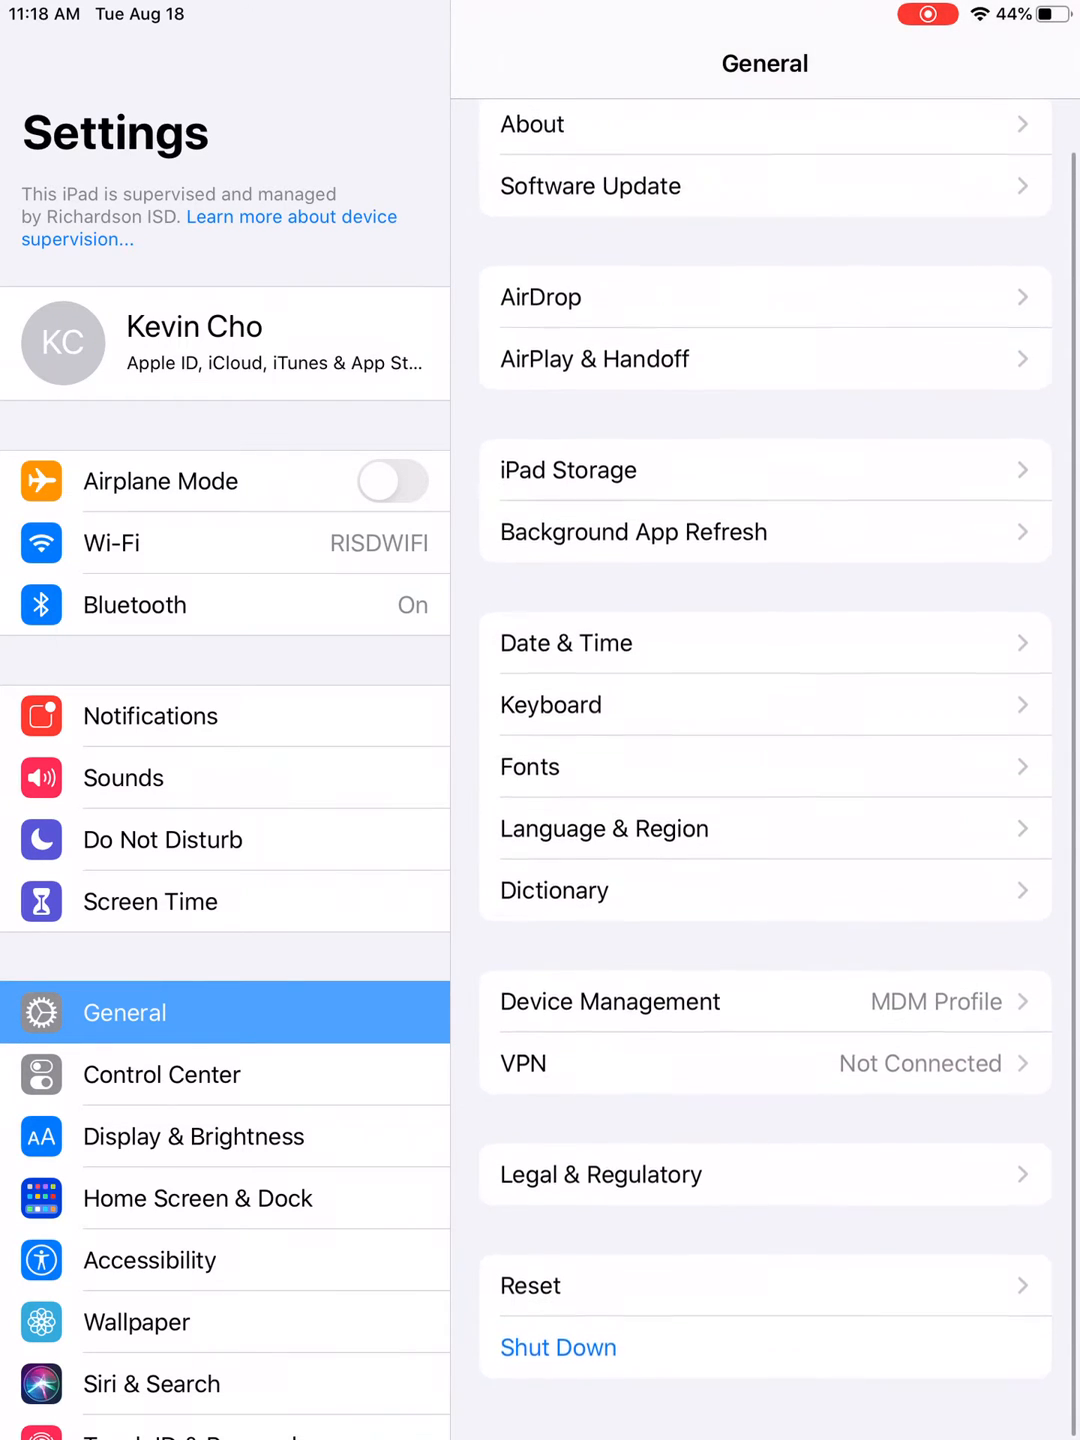
click(532, 1284)
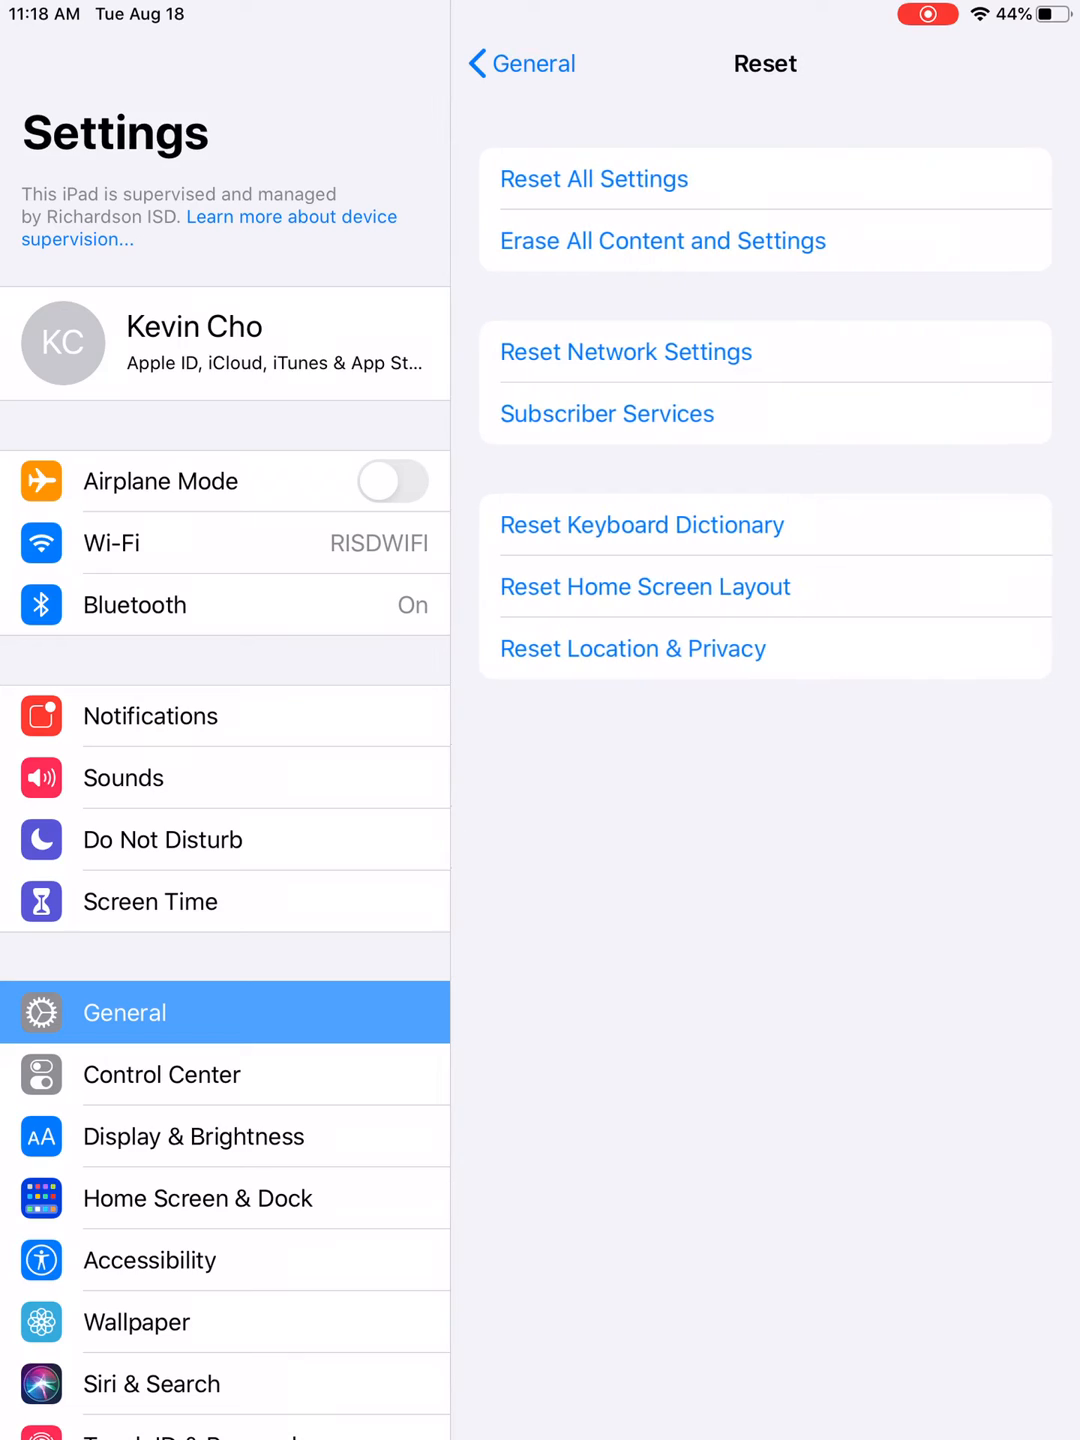